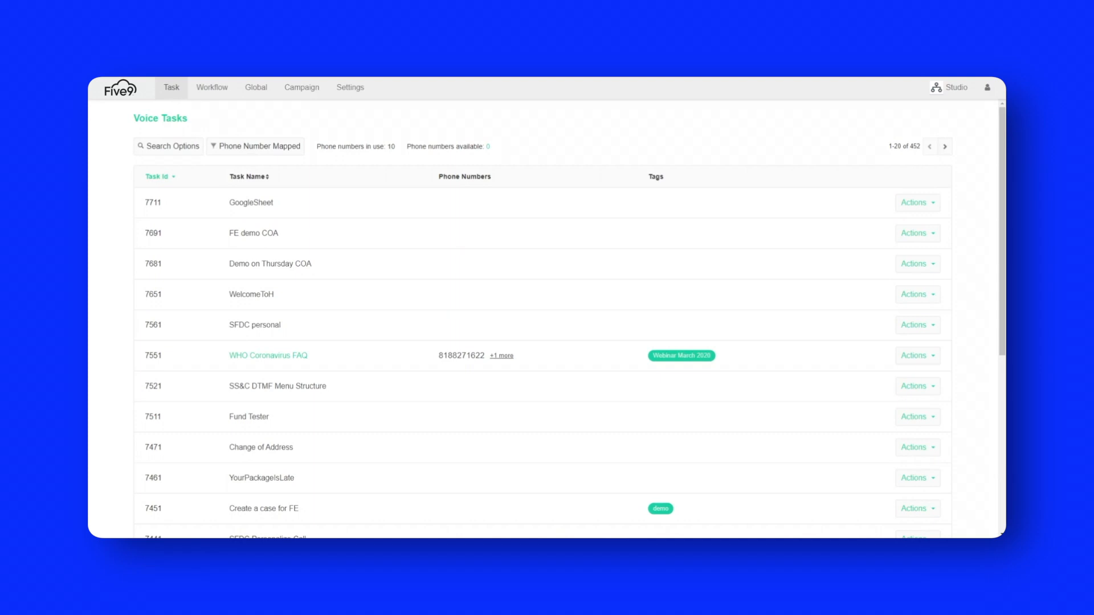
{"action": "mouse_move", "coordinate": [241, 357]}
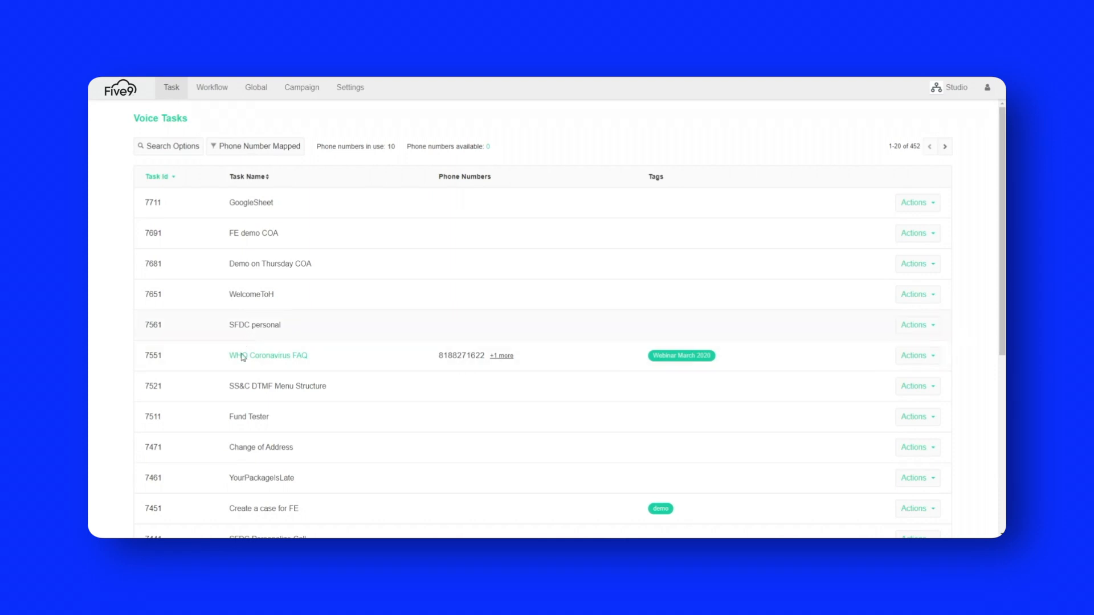
- Open the WHO Coronavirus FAQ task to show its Main Dialog canvas
{"action": "left_click", "coordinate": [268, 355]}
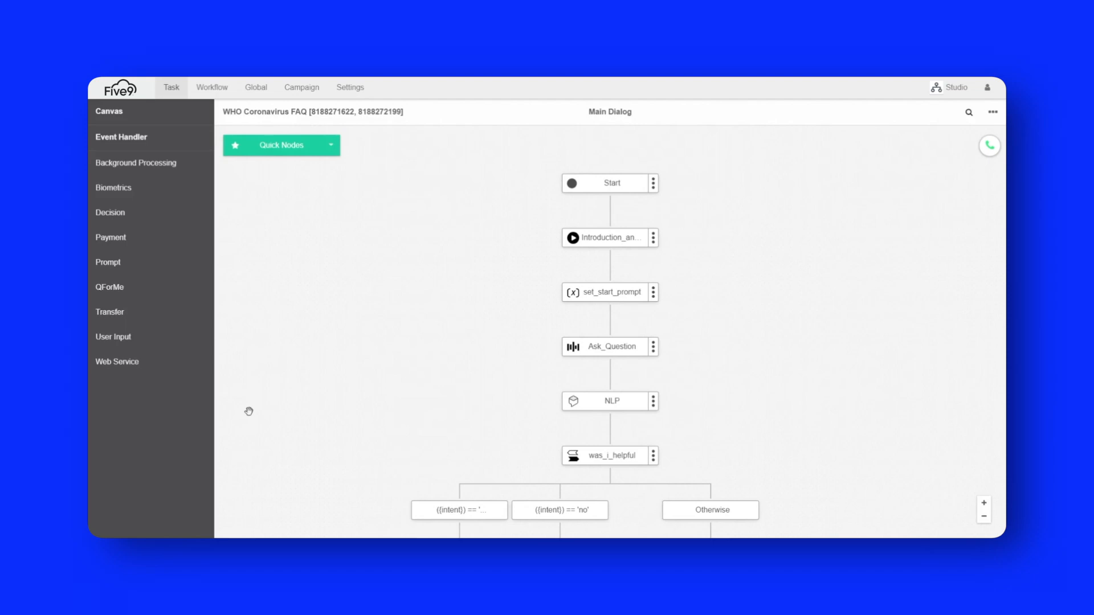
{"action": "mouse_move", "coordinate": [251, 410]}
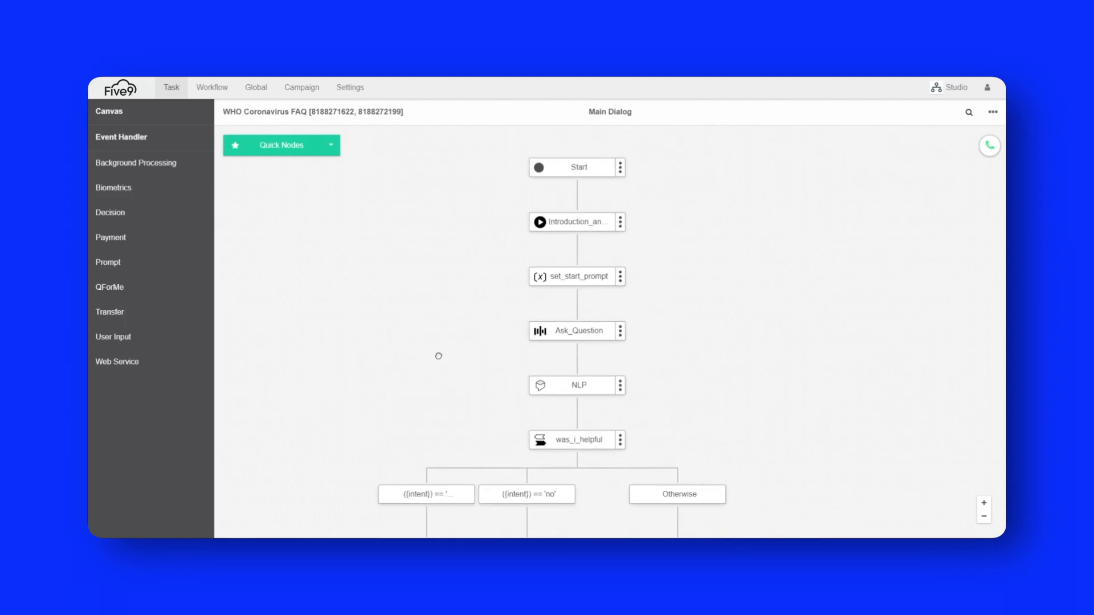
{"action": "mouse_move", "coordinate": [484, 354]}
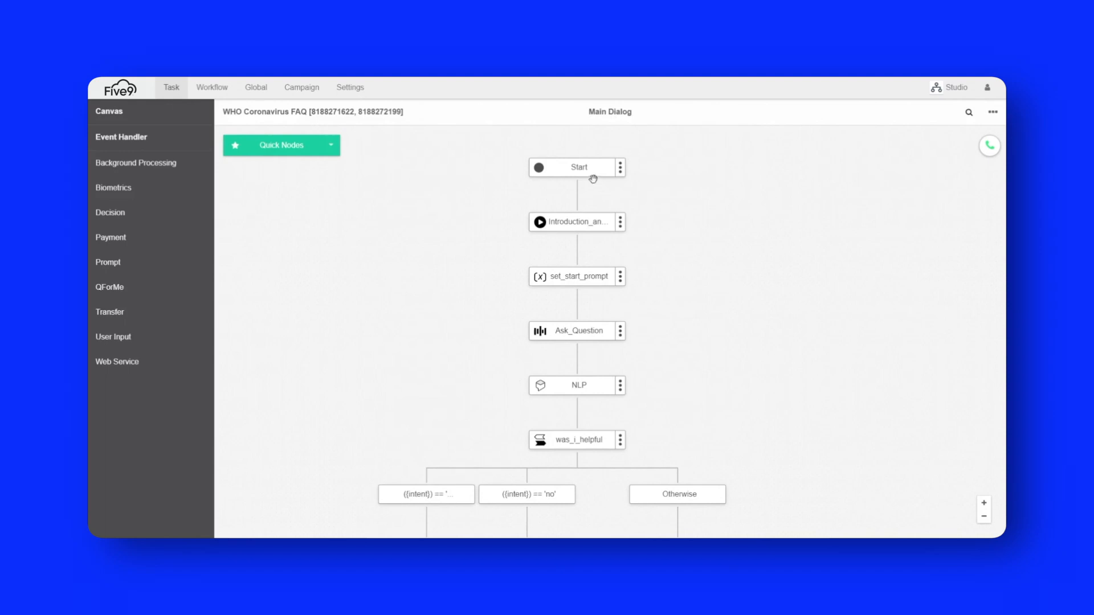
{"action": "mouse_move", "coordinate": [553, 464]}
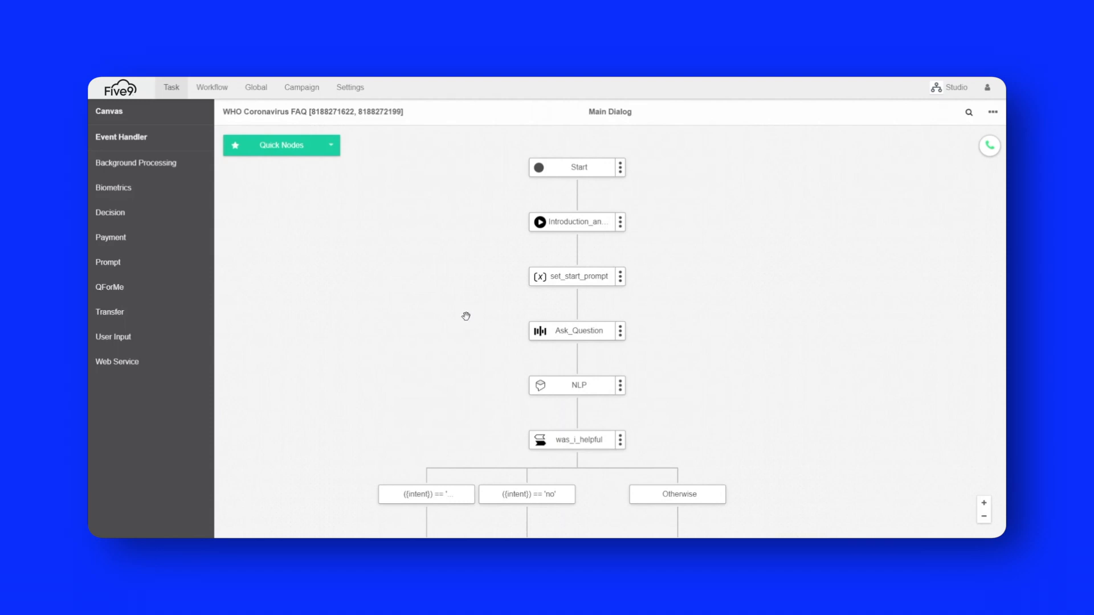
{"action": "mouse_move", "coordinate": [209, 243]}
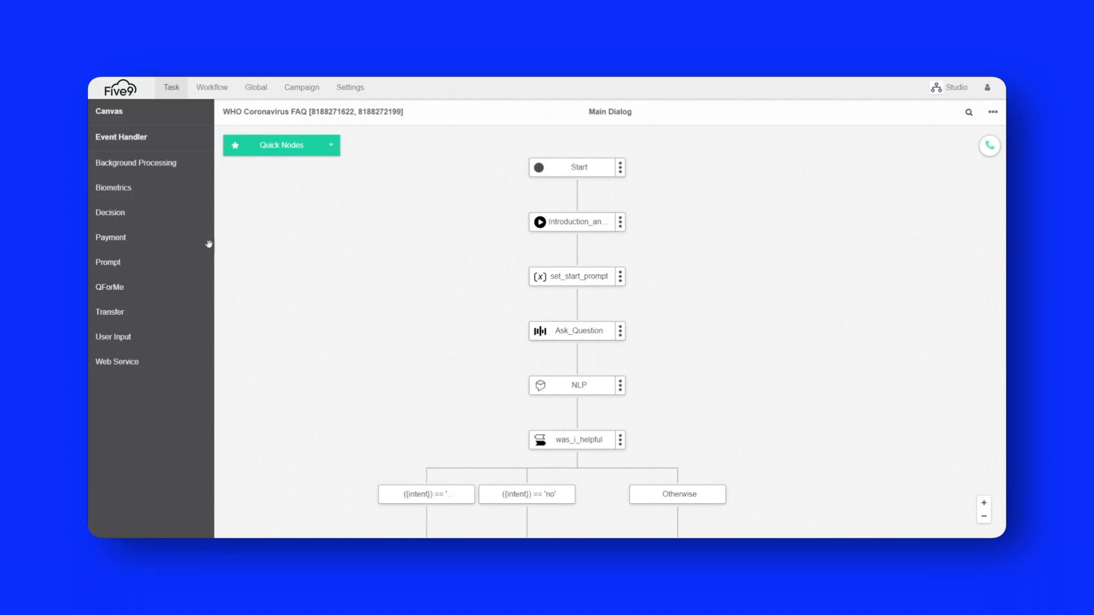
- Expand the Prompt, User Input and Web Service node categories in the sidebar
{"action": "left_click", "coordinate": [137, 163]}
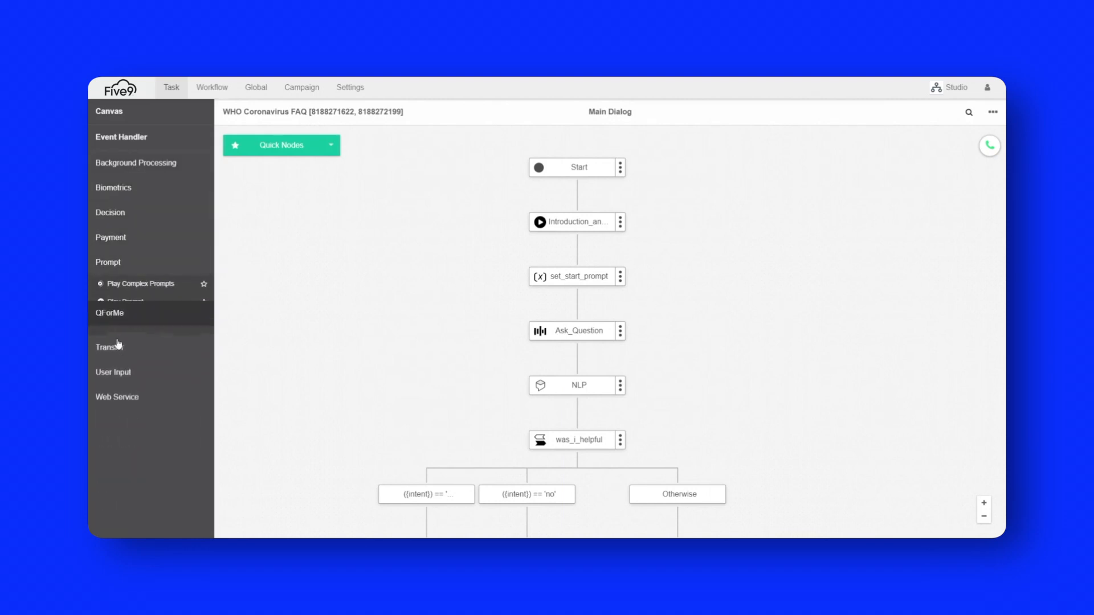
{"action": "left_click", "coordinate": [112, 337]}
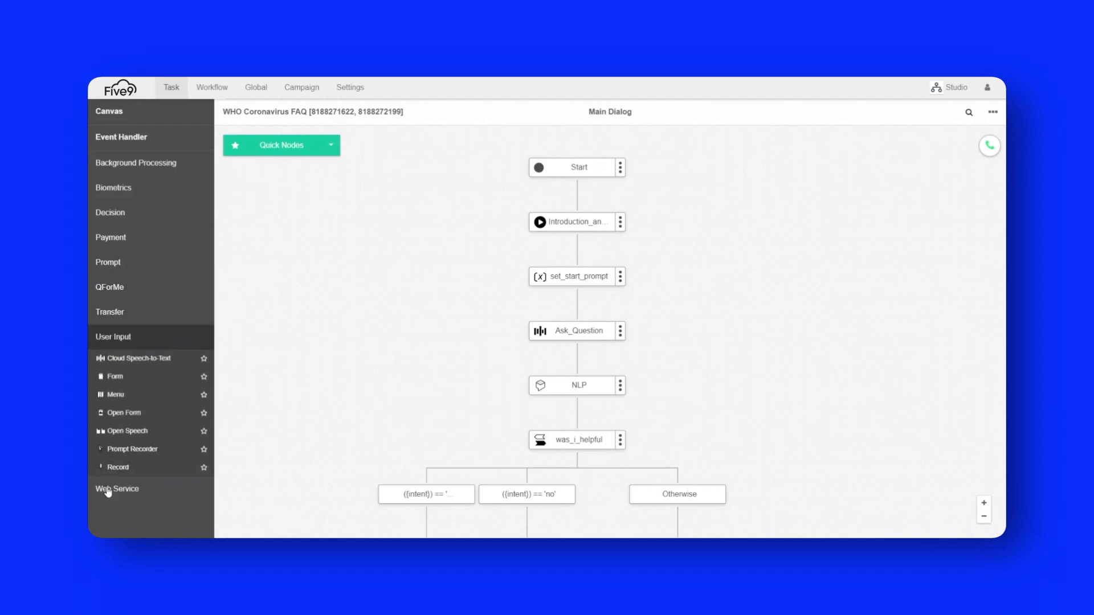
{"action": "left_click", "coordinate": [116, 488]}
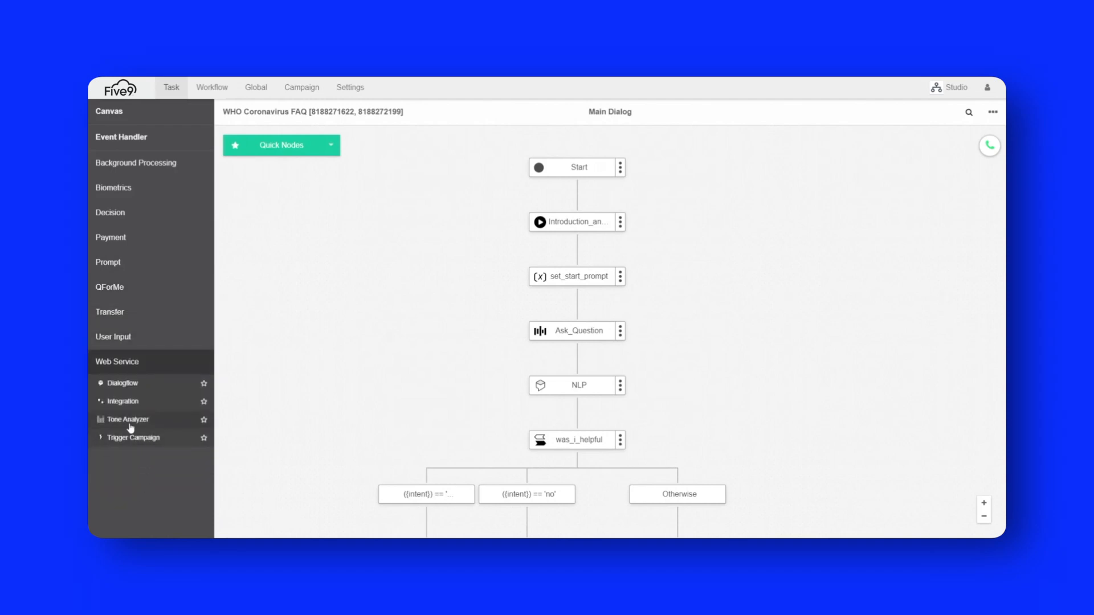
{"action": "left_click_drag", "start_coordinate": [128, 419], "coordinate": [579, 196]}
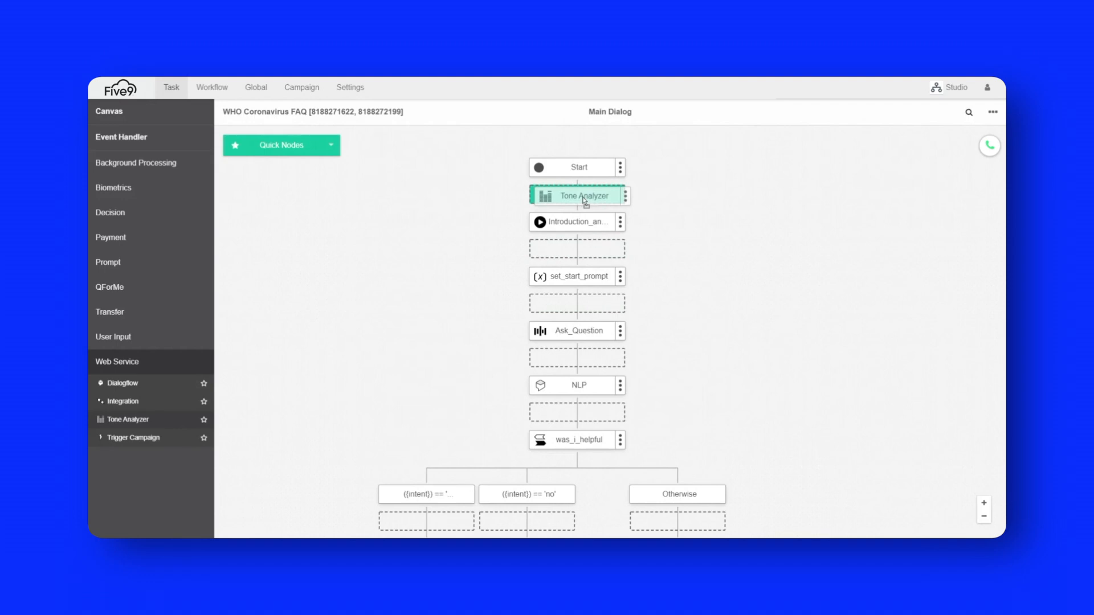
{"action": "double_click", "coordinate": [576, 196]}
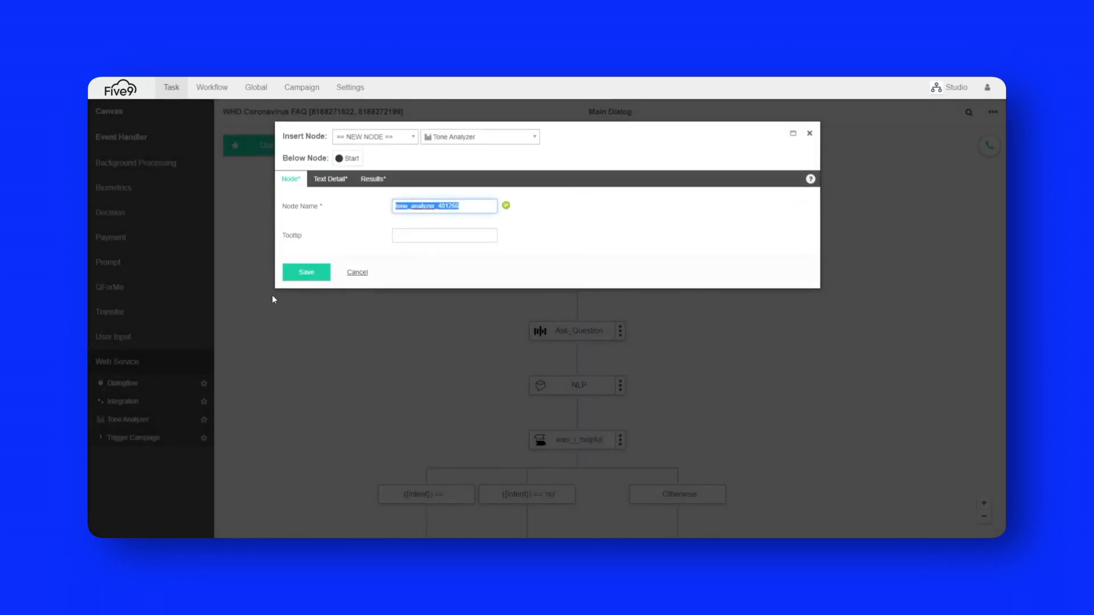
{"action": "left_click", "coordinate": [357, 272]}
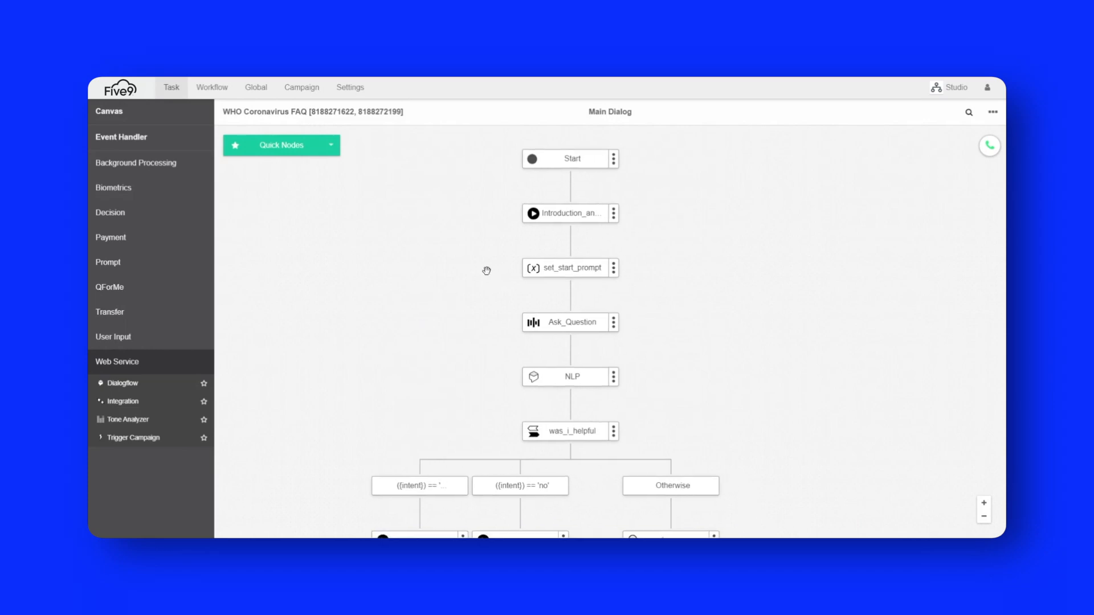
{"action": "mouse_move", "coordinate": [486, 271]}
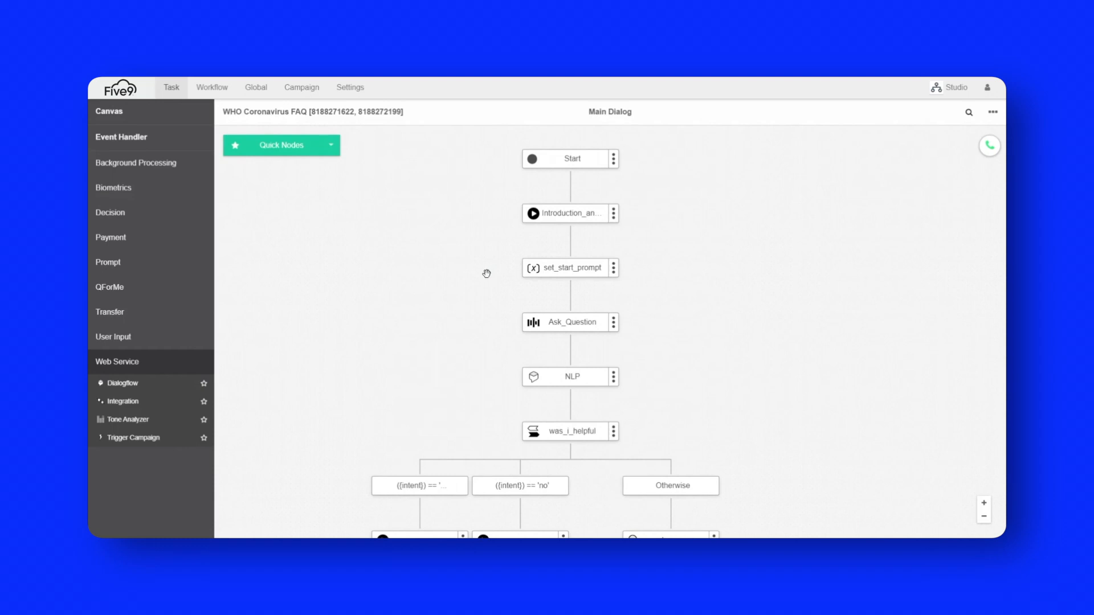
{"action": "mouse_move", "coordinate": [493, 271]}
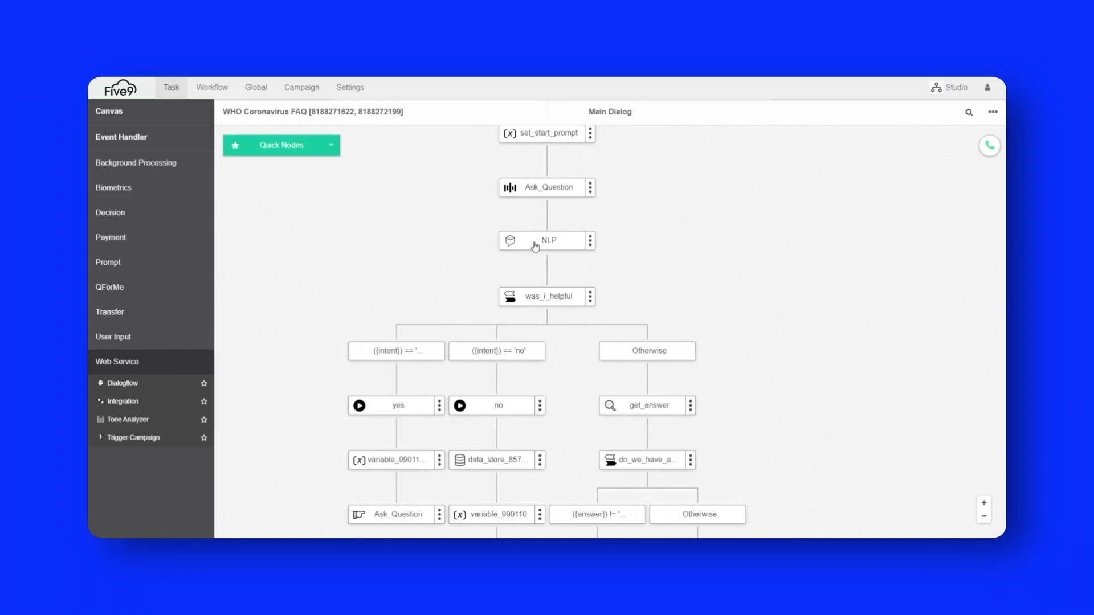
{"action": "scroll", "scroll_direction": "down", "scroll_amount": 3}
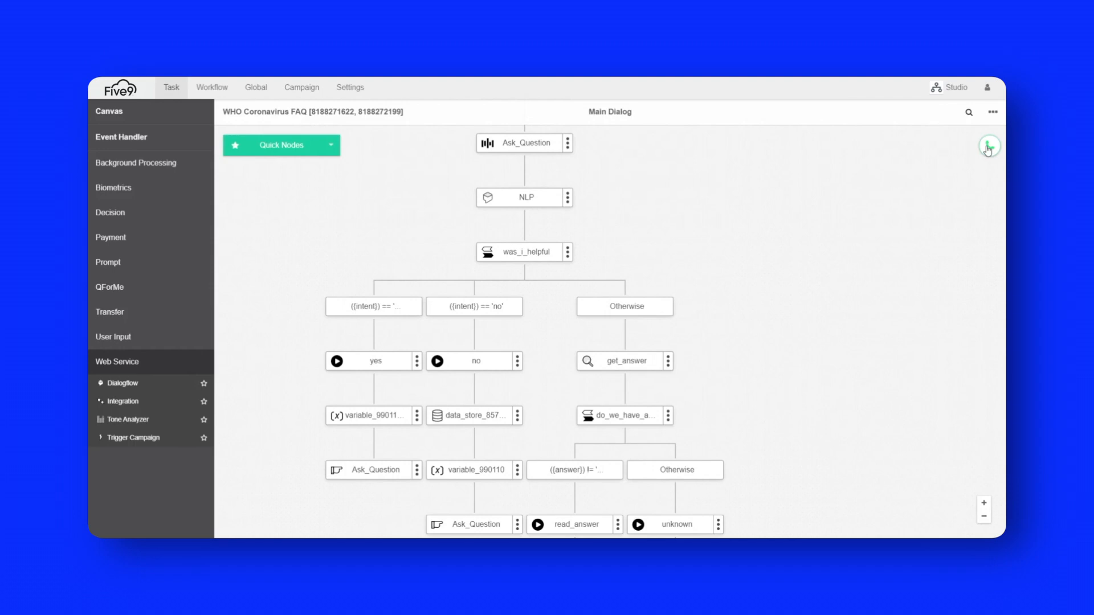
- Start a test call to the WHO Coronavirus FAQ task
{"action": "left_click", "coordinate": [988, 147]}
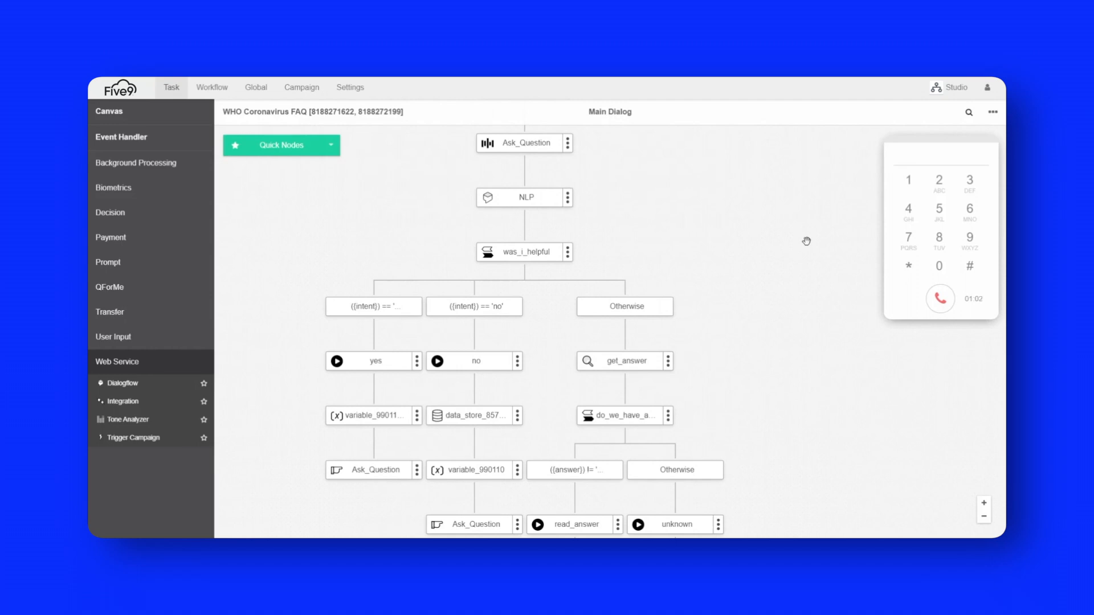
{"action": "mouse_move", "coordinate": [913, 298]}
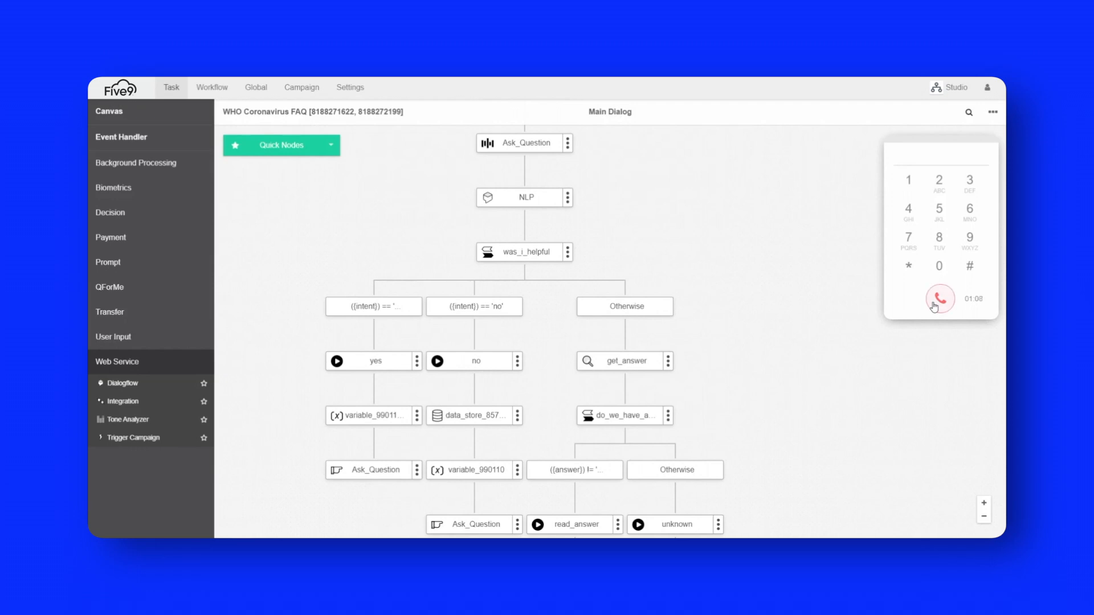
- Hang up the test call from the dialpad
{"action": "left_click", "coordinate": [939, 299]}
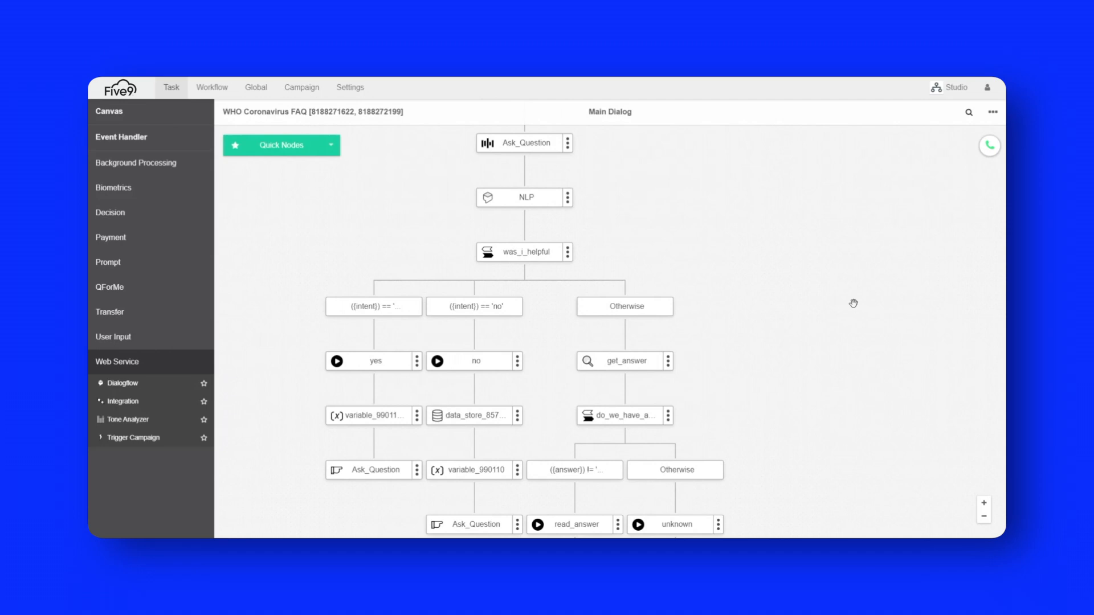
{"action": "mouse_move", "coordinate": [879, 279]}
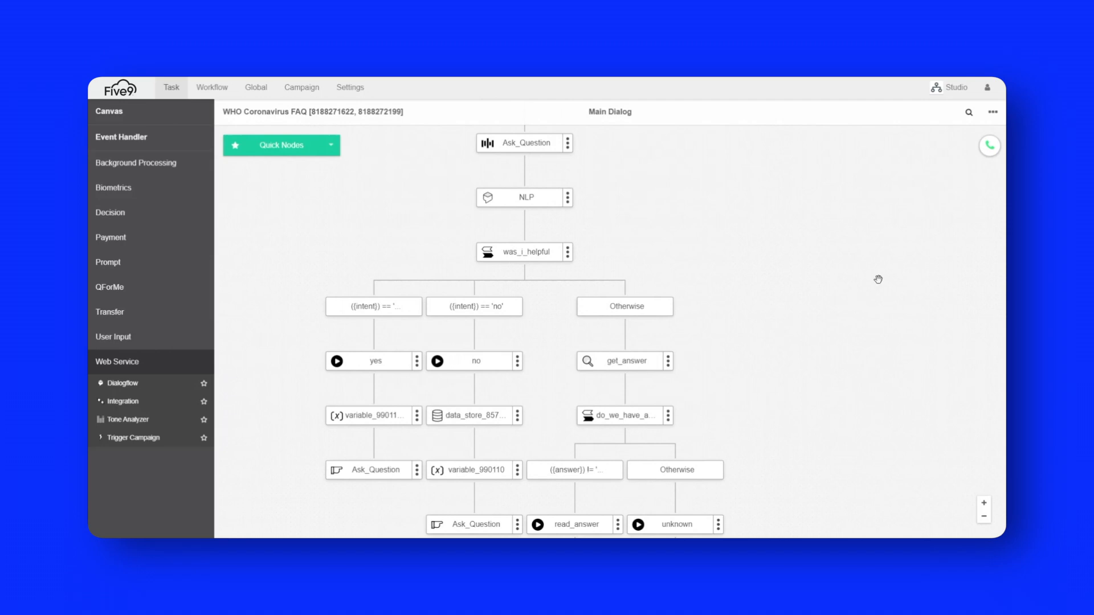
{"action": "mouse_move", "coordinate": [642, 375]}
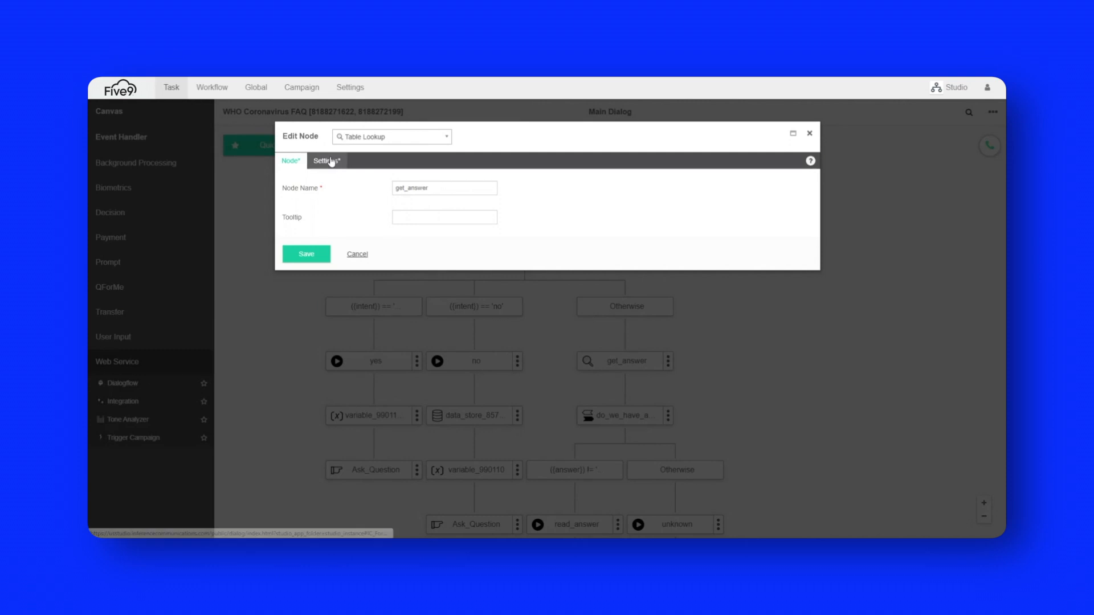
- View the get_answer node's Table Lookup settings for WHO Coronavirus FAQ2
{"action": "left_click", "coordinate": [326, 161]}
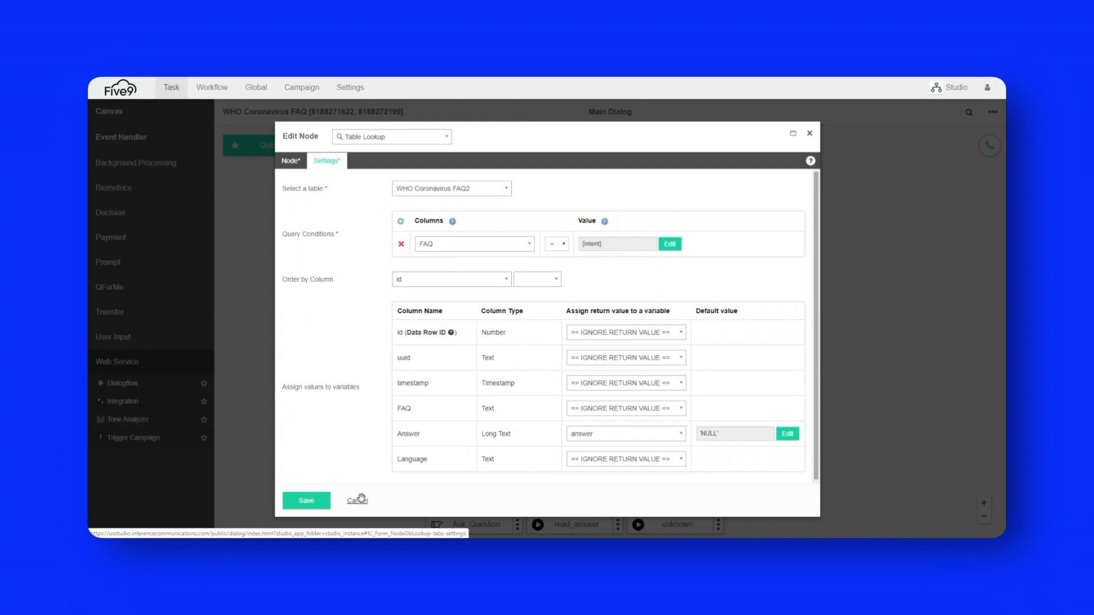
- Cancel the node dialog and browse the WHO Coronavirus FAQ2 data store's answer rows
{"action": "left_click", "coordinate": [256, 87]}
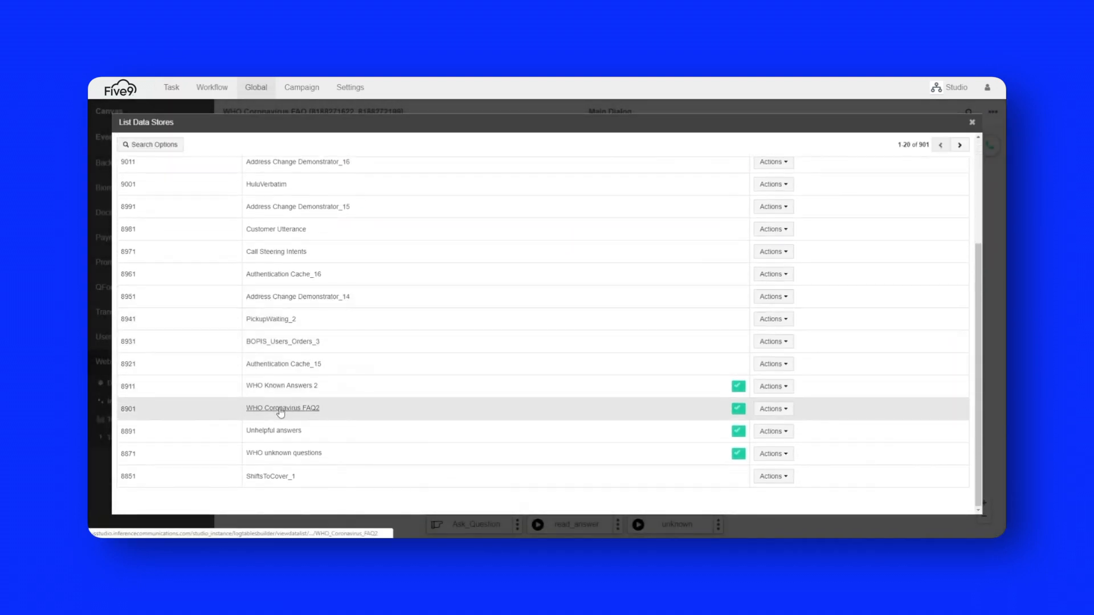
{"action": "left_click", "coordinate": [282, 408]}
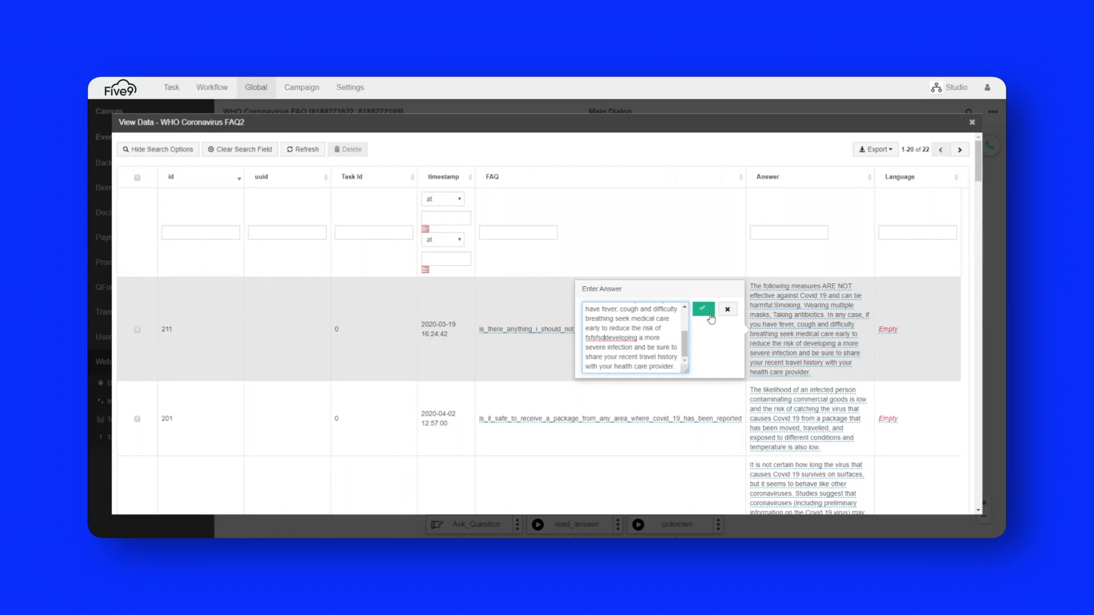
{"action": "left_click", "coordinate": [702, 309]}
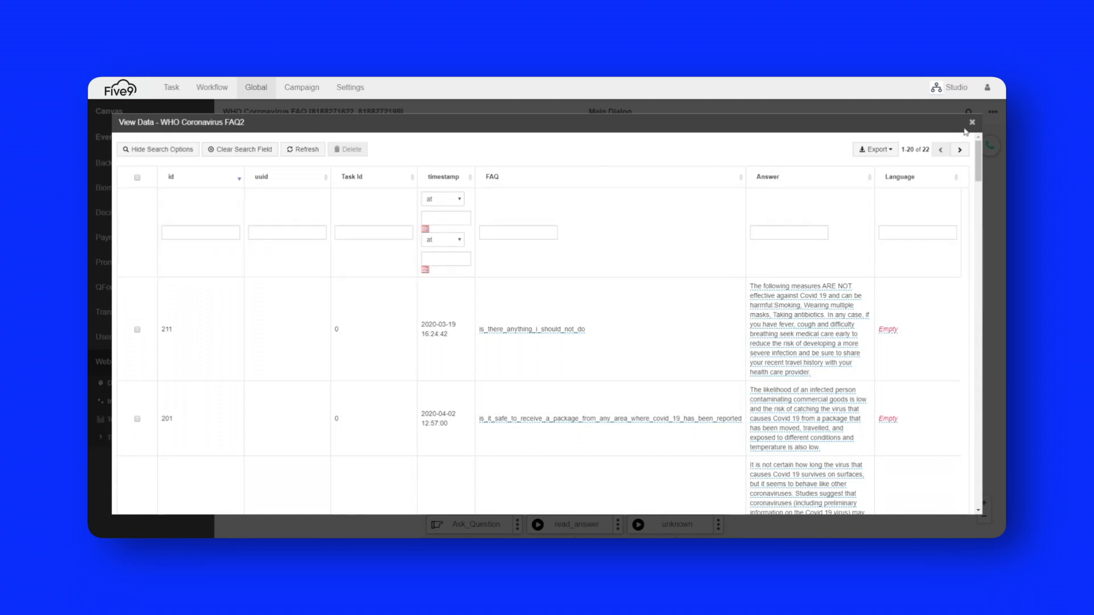
- Close the View Data window to return to the Main Dialog canvas
{"action": "left_click", "coordinate": [970, 123]}
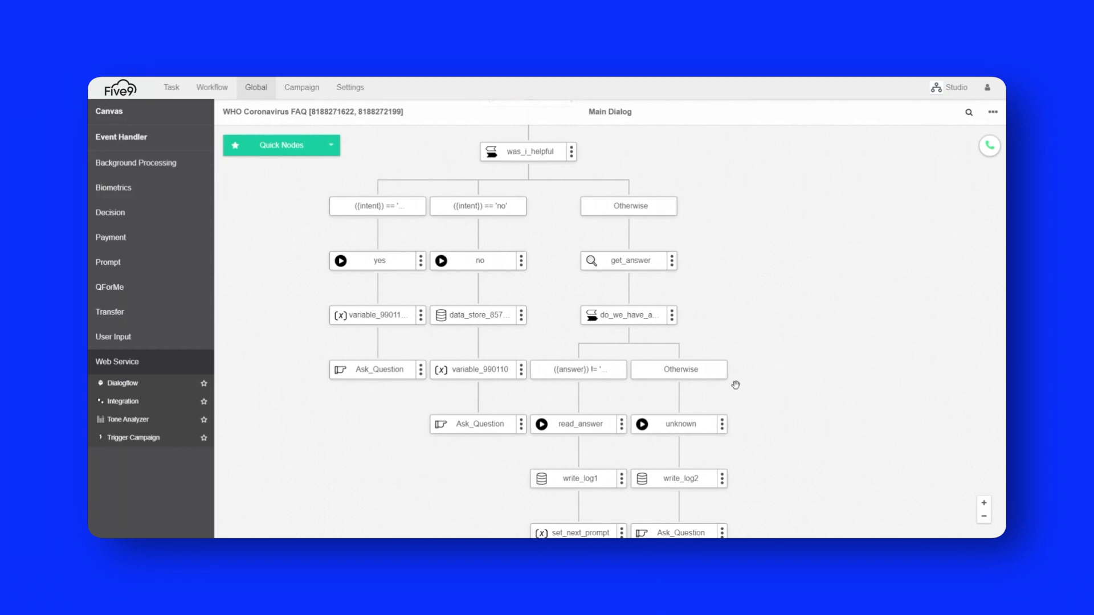
{"action": "mouse_move", "coordinate": [740, 387]}
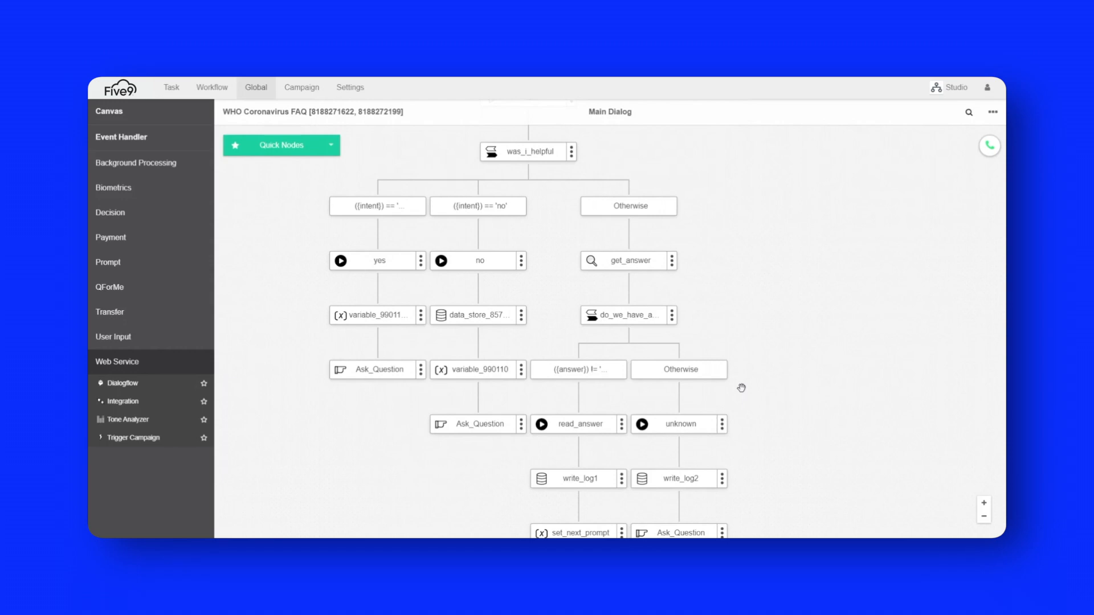
- Show Messaging Tasks from the Task menu and select WHO Multi Lingual
{"action": "left_click", "coordinate": [171, 87]}
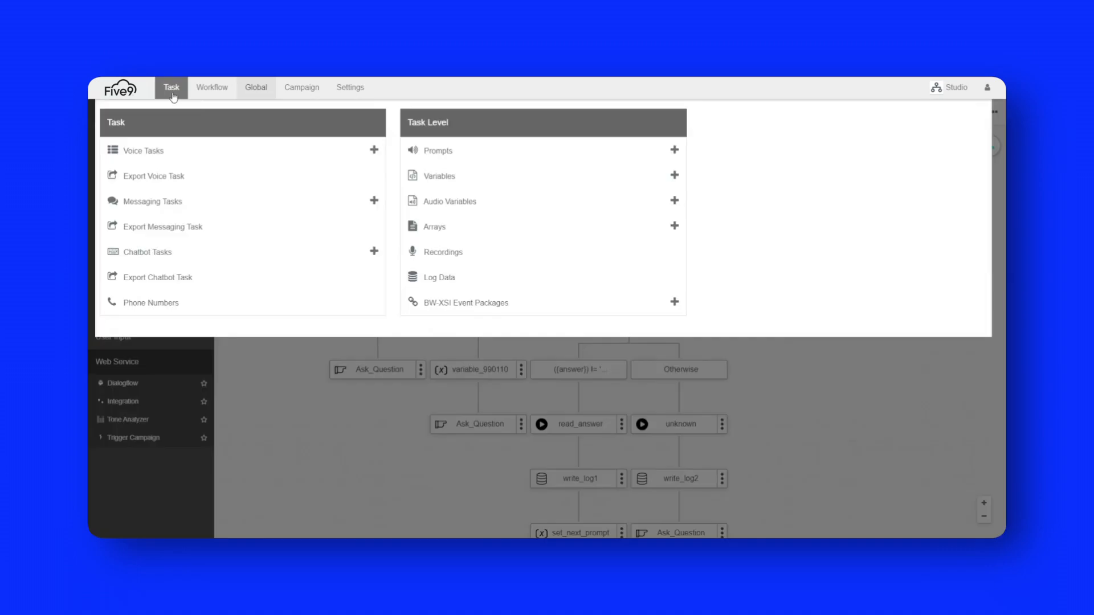
{"action": "mouse_move", "coordinate": [143, 150]}
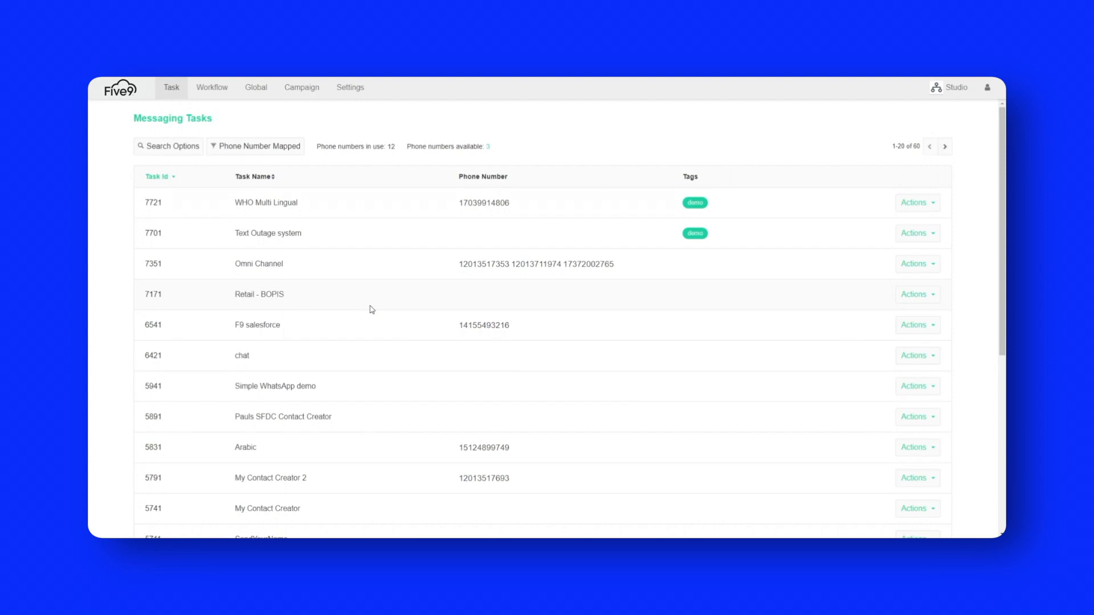
{"action": "mouse_move", "coordinate": [316, 258]}
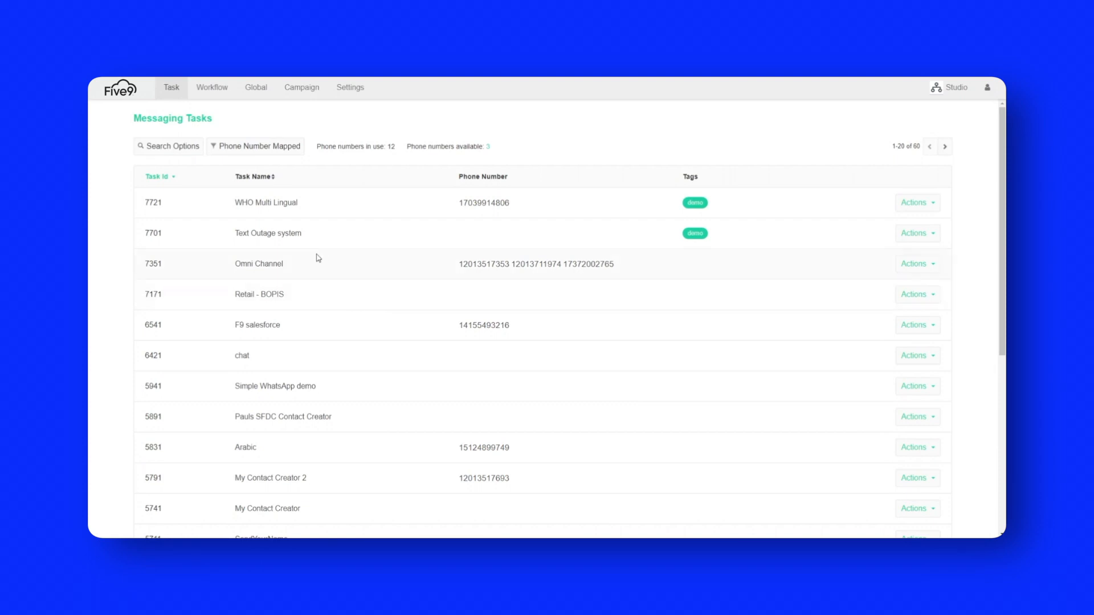
{"action": "left_click", "coordinate": [266, 202]}
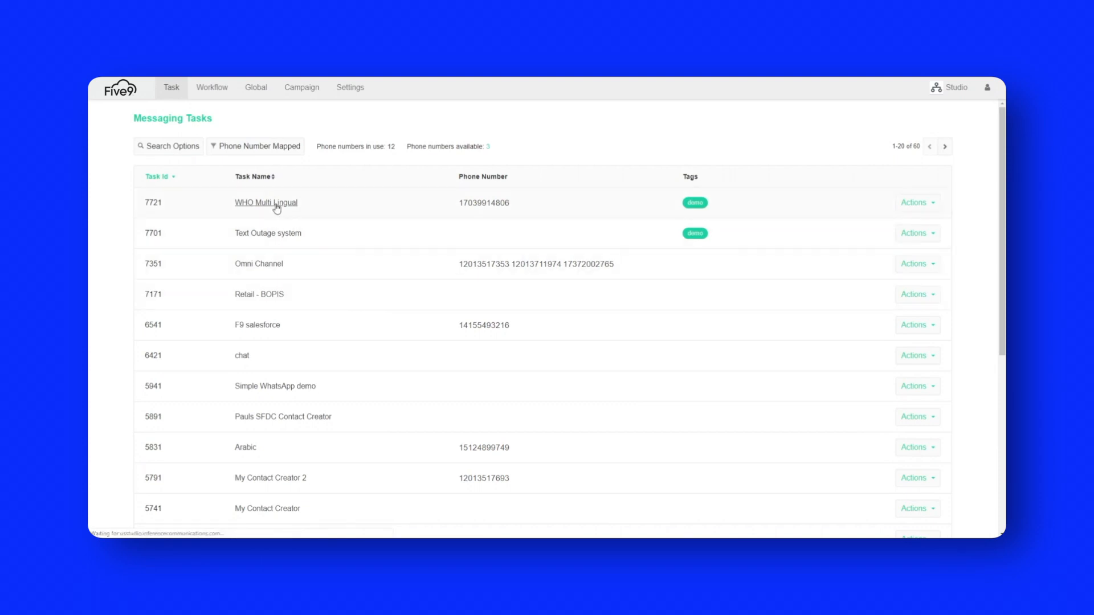
- Load the WHO Multi Lingual task's Main Dialog with its NLP and check_intent branches
{"action": "left_click", "coordinate": [266, 202]}
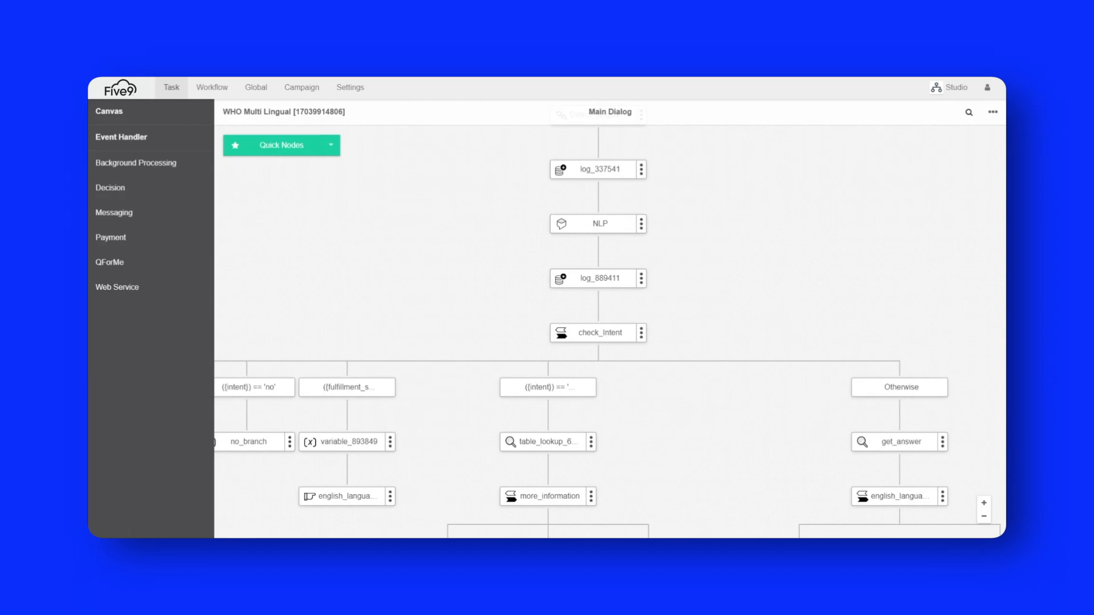
{"action": "mouse_move", "coordinate": [857, 320]}
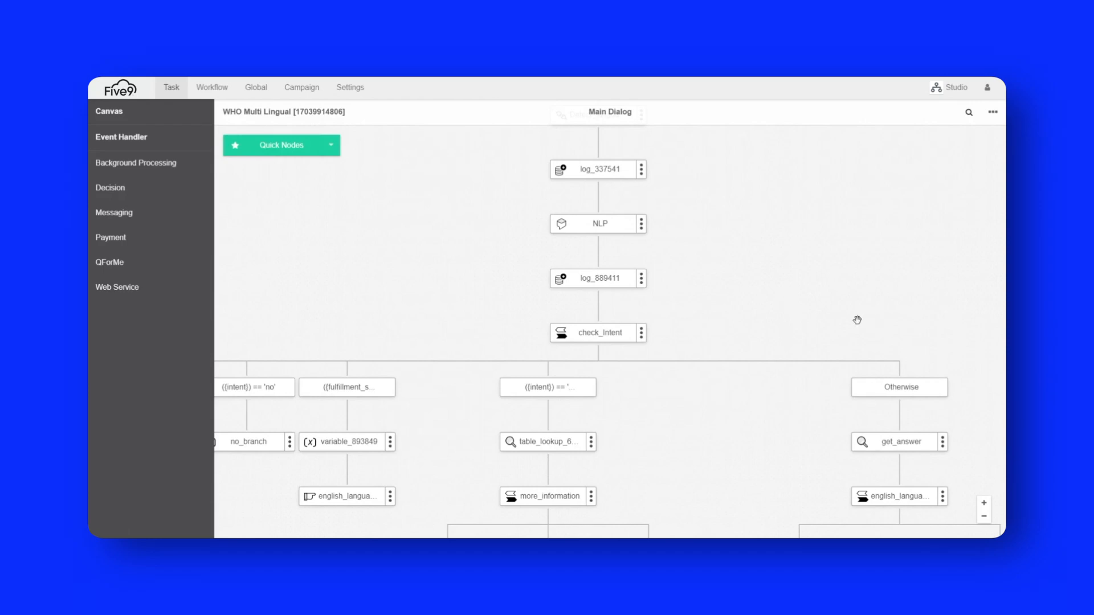
{"action": "mouse_move", "coordinate": [406, 255]}
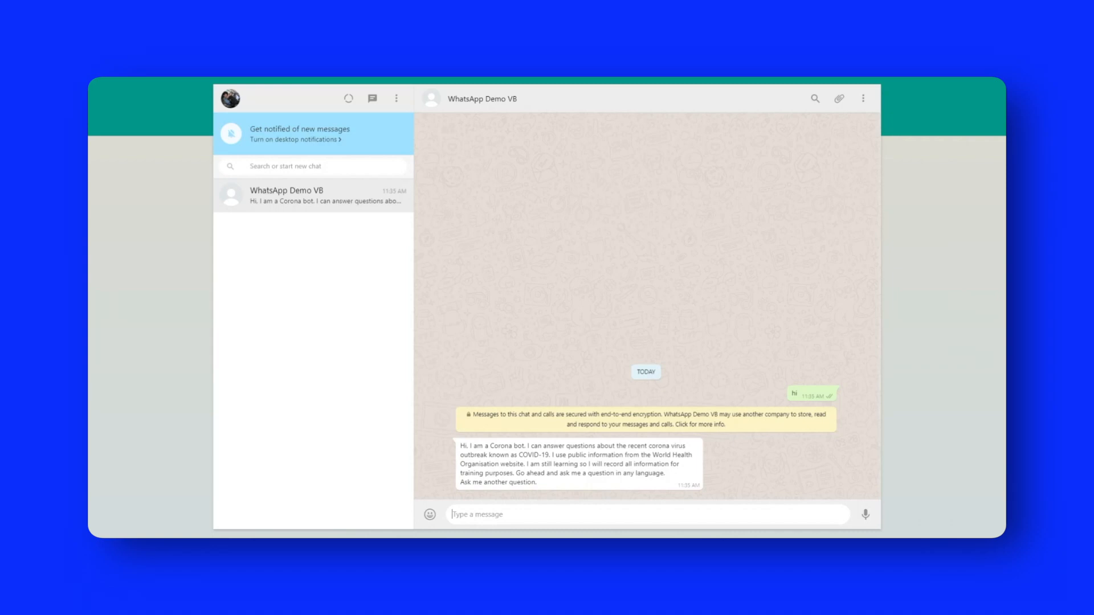
- Send '¿Puedo contraer el coronavirus de mi perro?' to the WhatsApp Demo V8 bot
{"action": "left_click", "coordinate": [451, 514]}
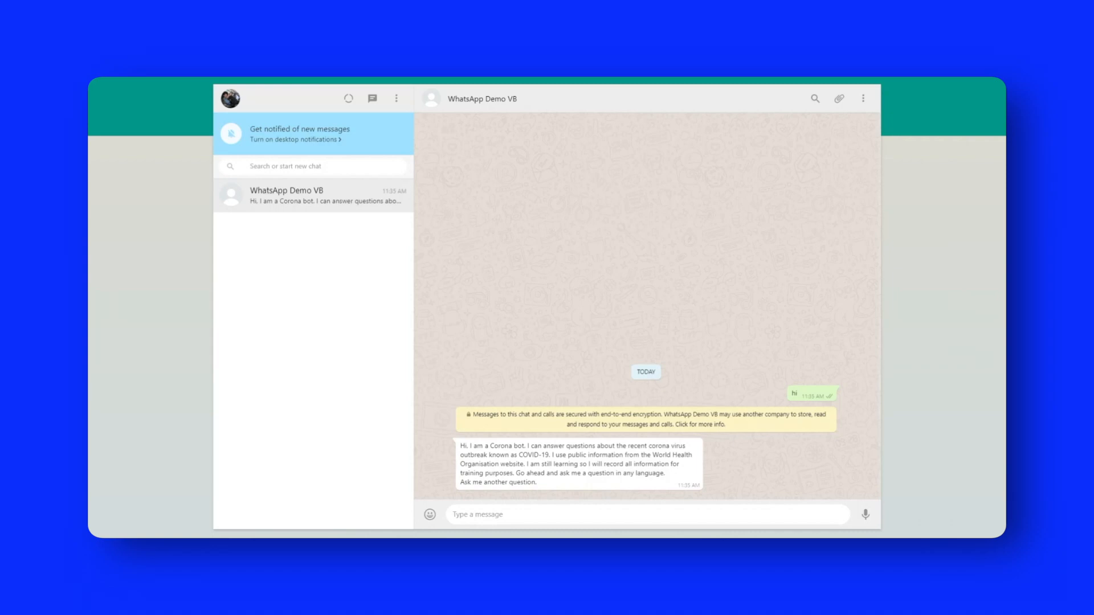
{"action": "type", "text": "¿Puedo contraer el coronavirus de mi perro?"}
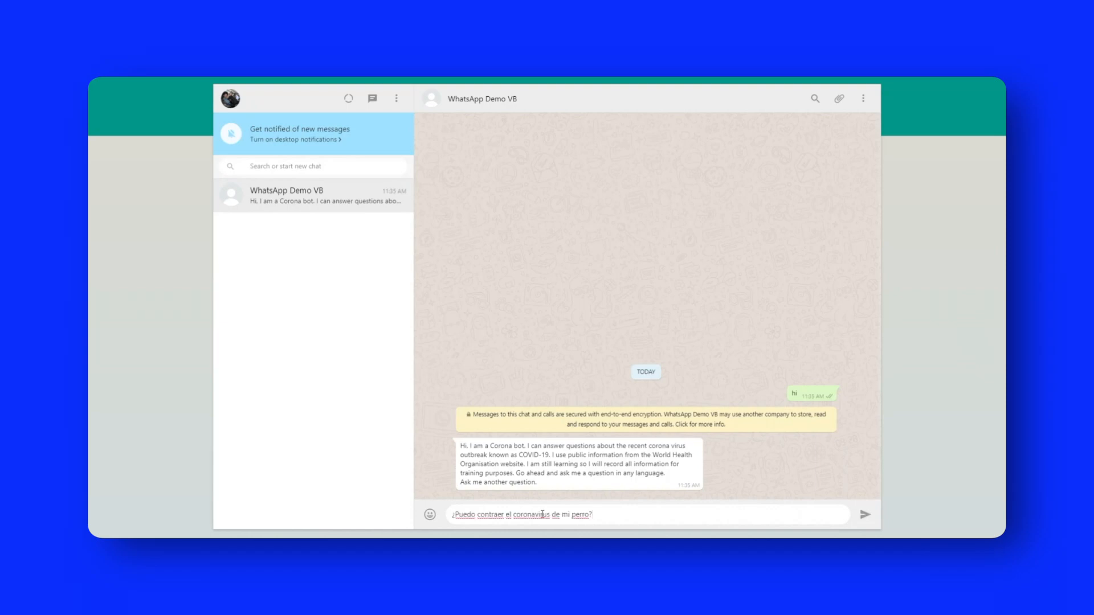
{"action": "left_click", "coordinate": [867, 515]}
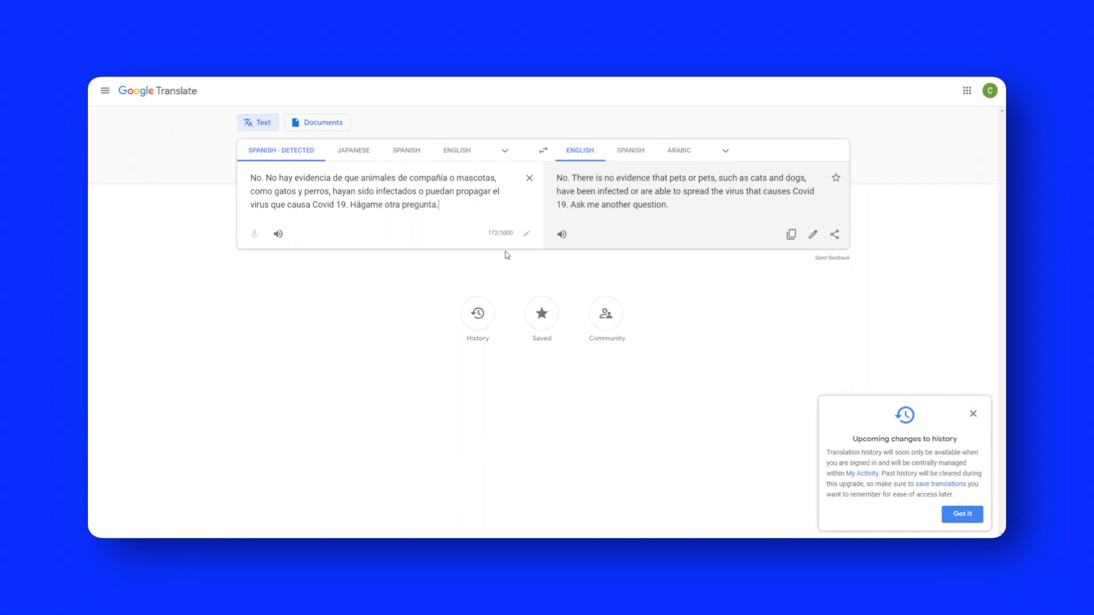
{"action": "mouse_move", "coordinate": [656, 246]}
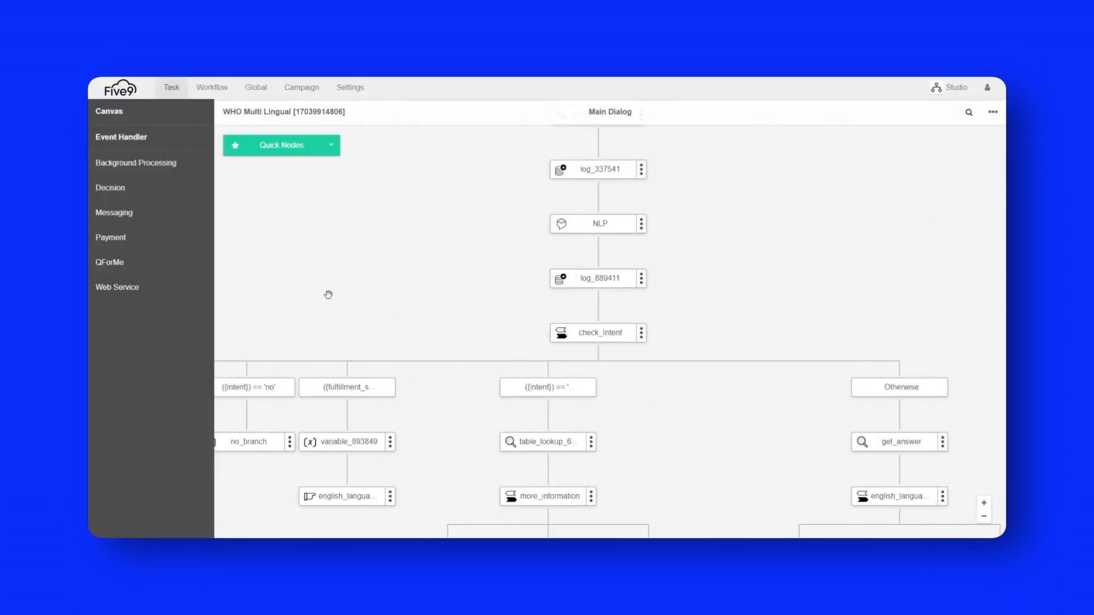
{"action": "mouse_move", "coordinate": [329, 291]}
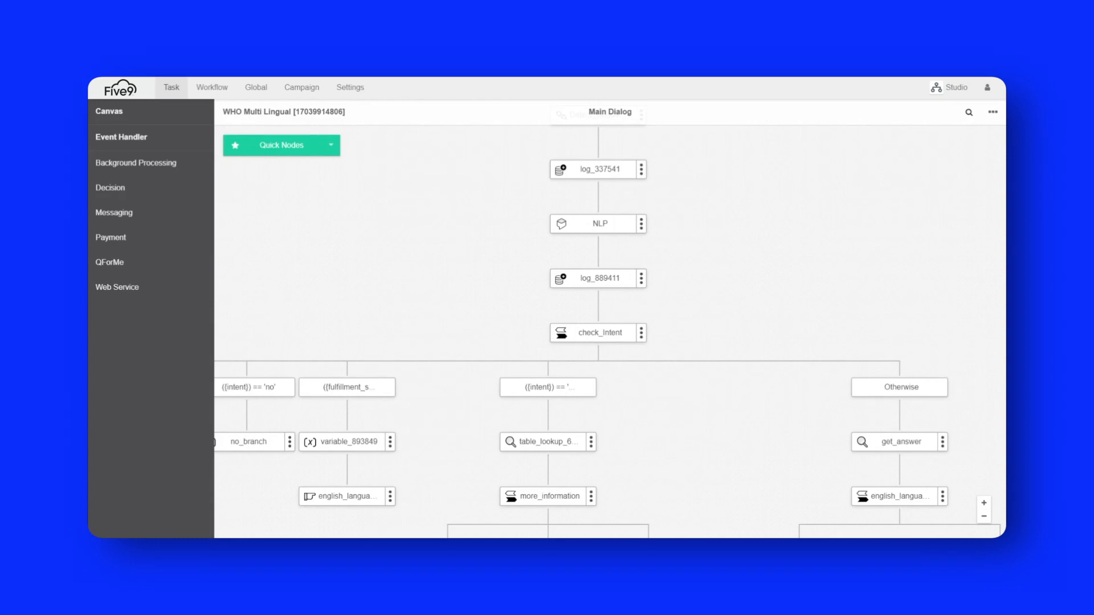
{"action": "mouse_move", "coordinate": [647, 373]}
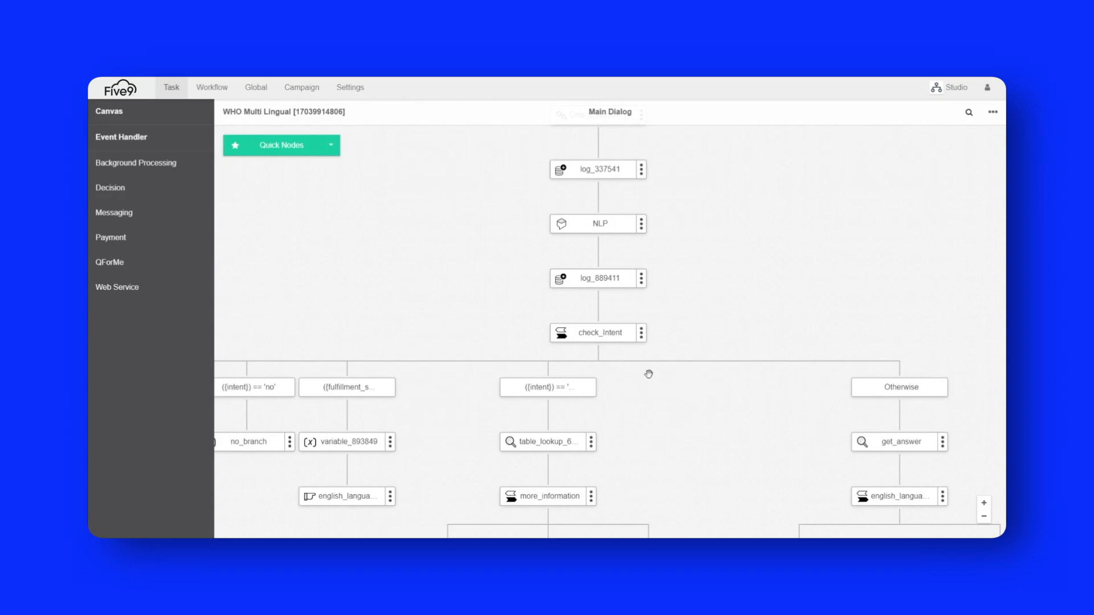